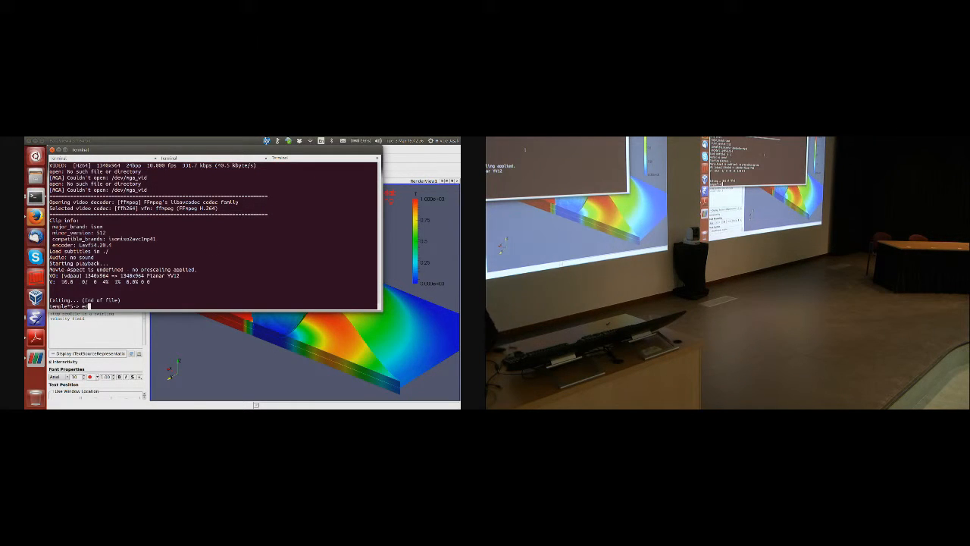
Enter 'edit system/fvSchemes' at the shell prompt to open the schemes file
text(edit system/fvS)
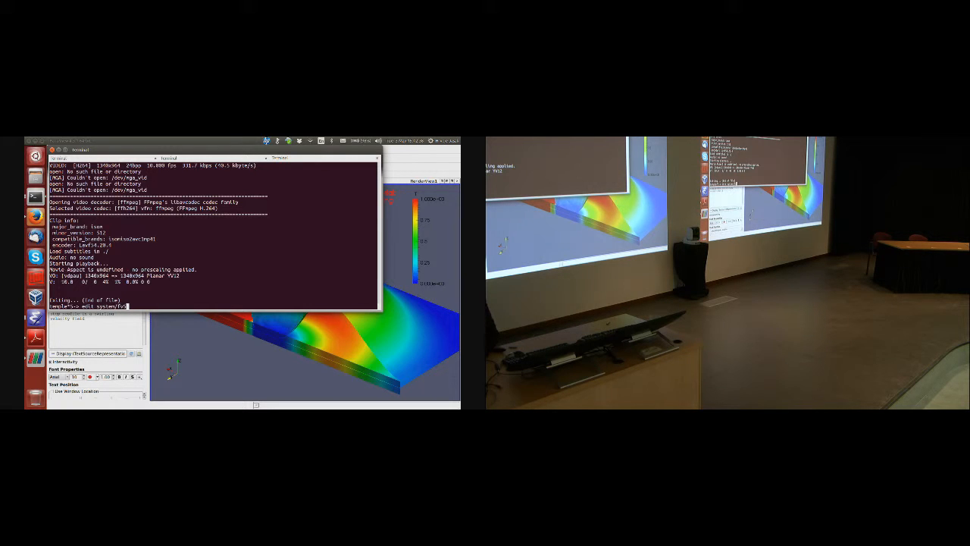
text(chemes)
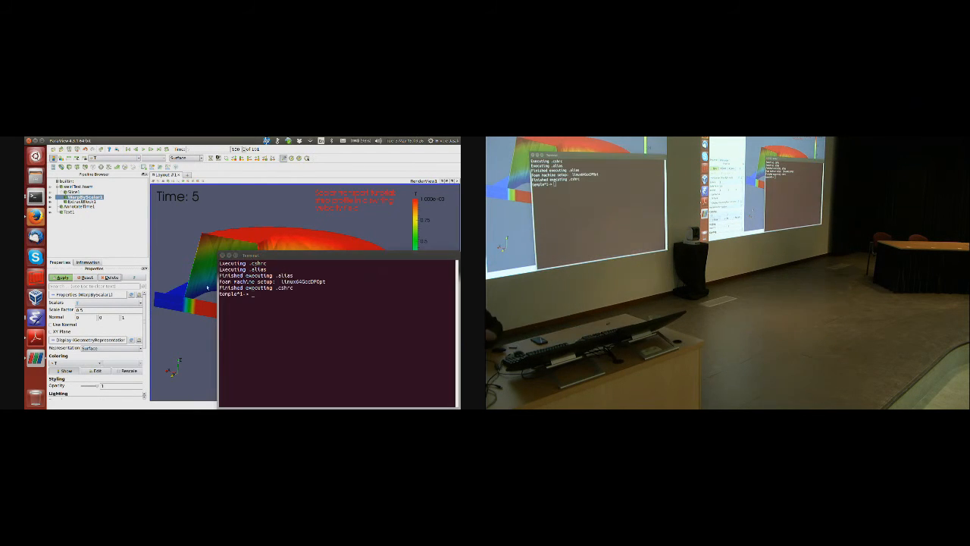
Change into doc/latex/ and list the UniGhent_3May2016 tutorial folders and text files
text(cd doc/latex/presentations/OpenFOAMTraining/Uni)
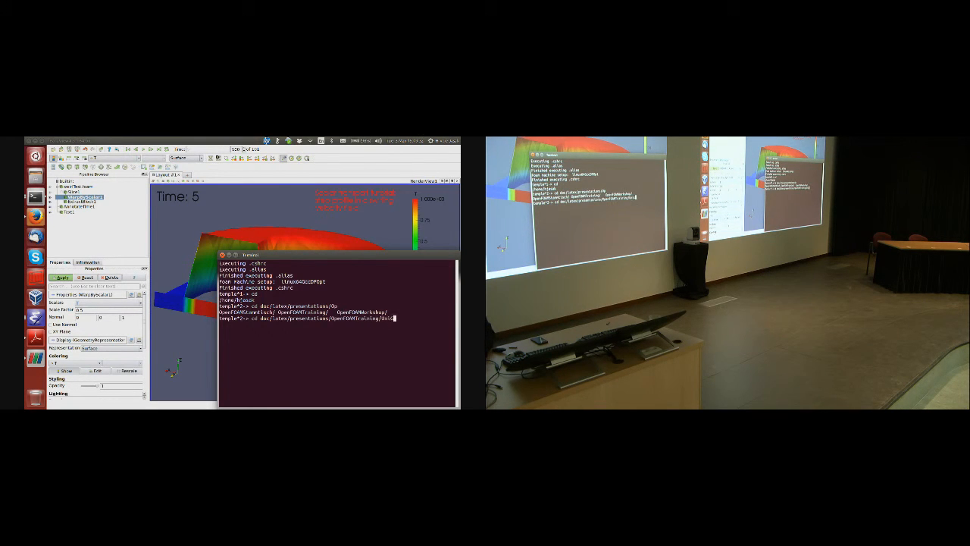
key(Return)
text(l)
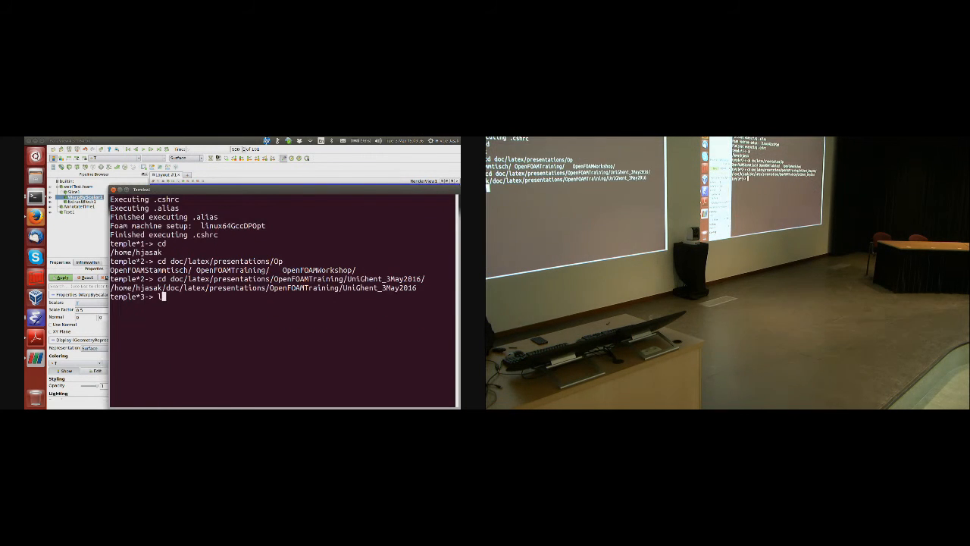
key(Return)
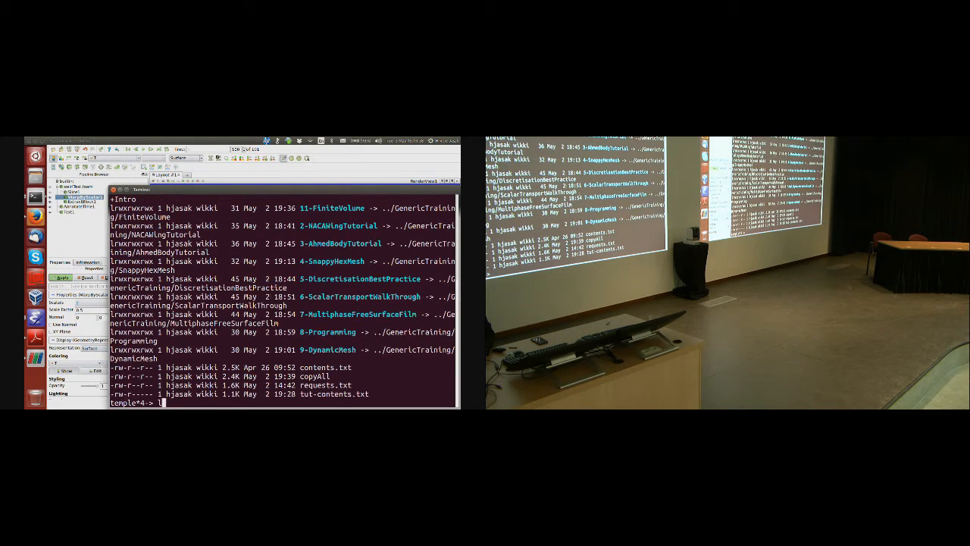
text(le*5-> cl)
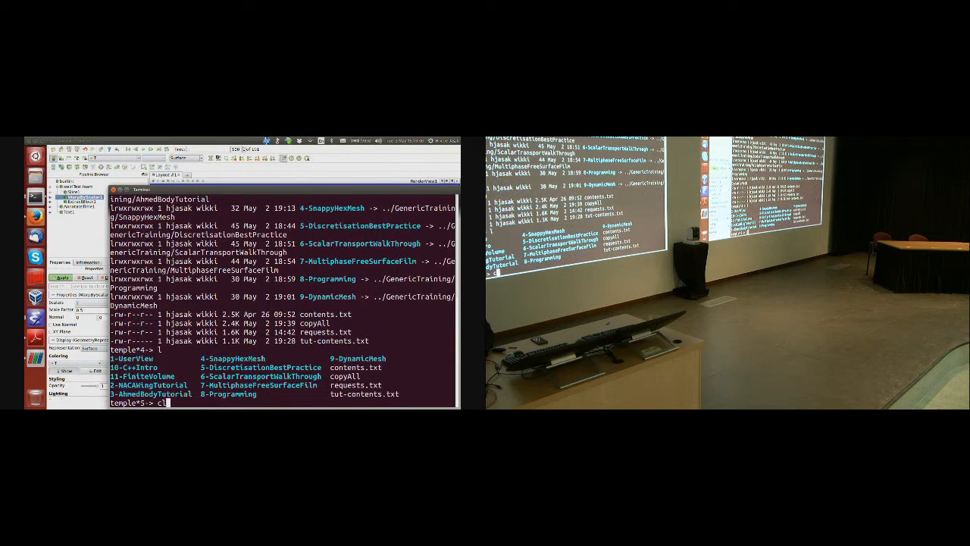